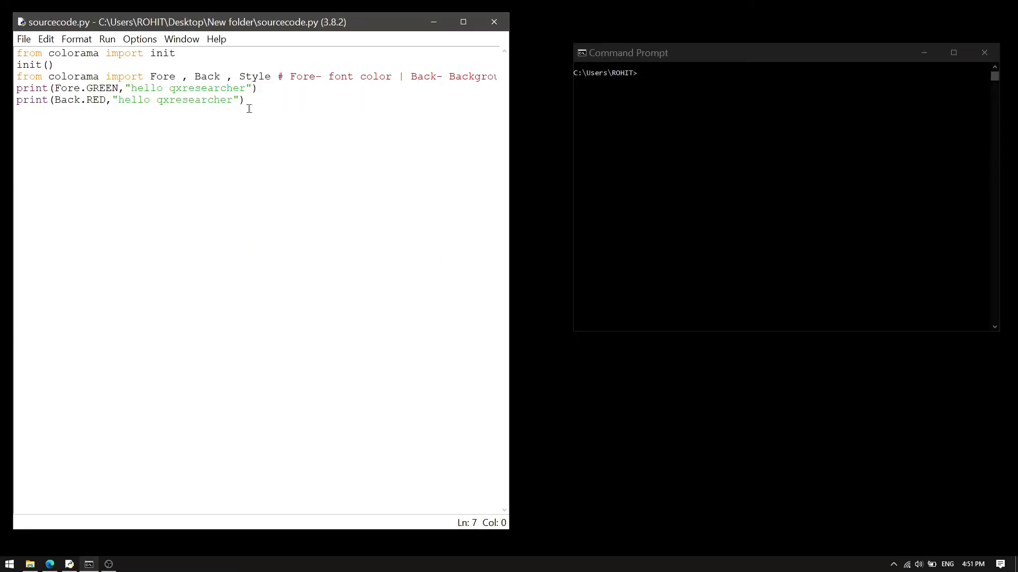
- Select the whole colorama script in sourcecode.py ready for copying
key(ctrl+a)
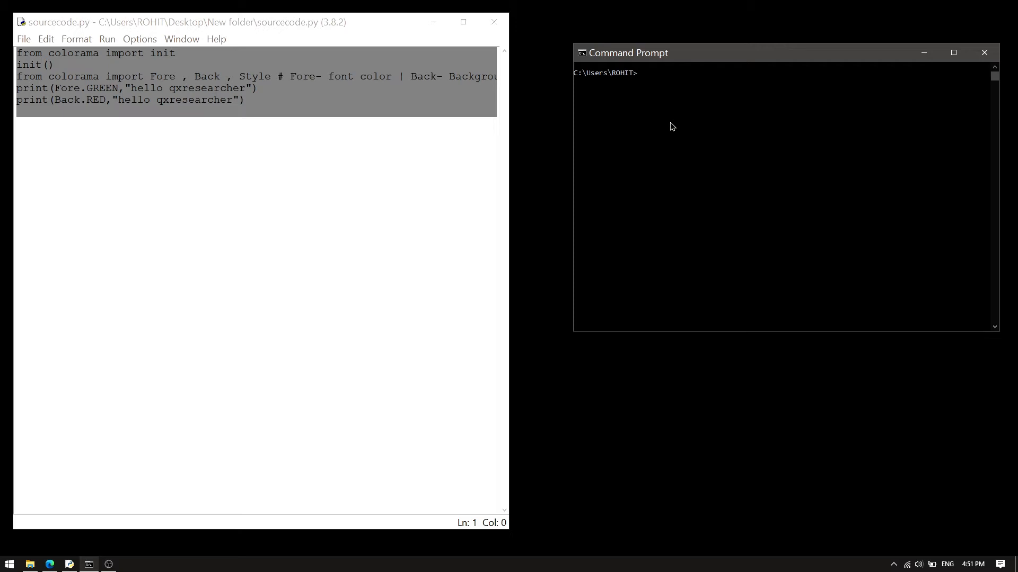
- Start the Python interpreter to paste and run the colorama script
text(python)
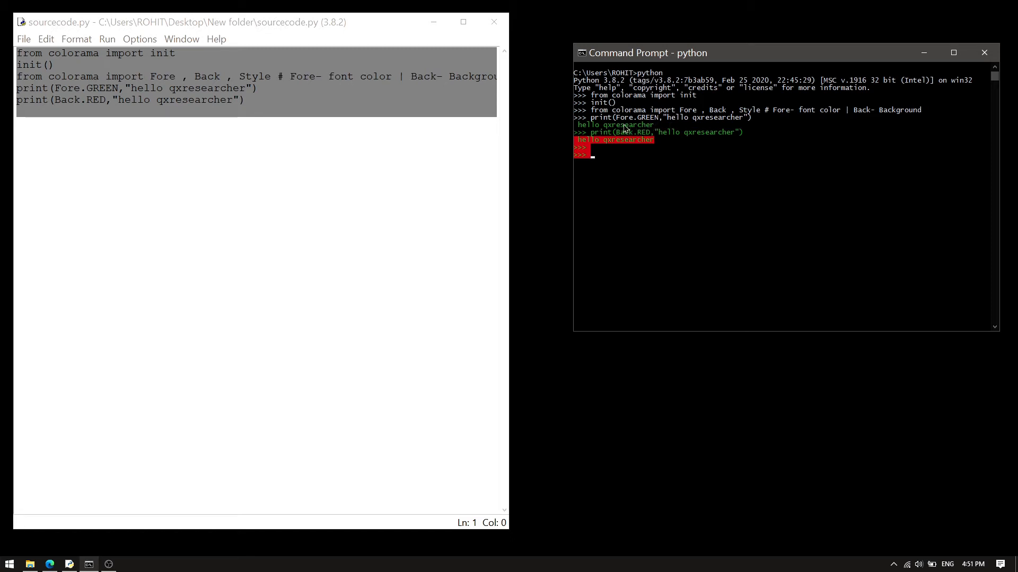
mouse_move(631, 135)
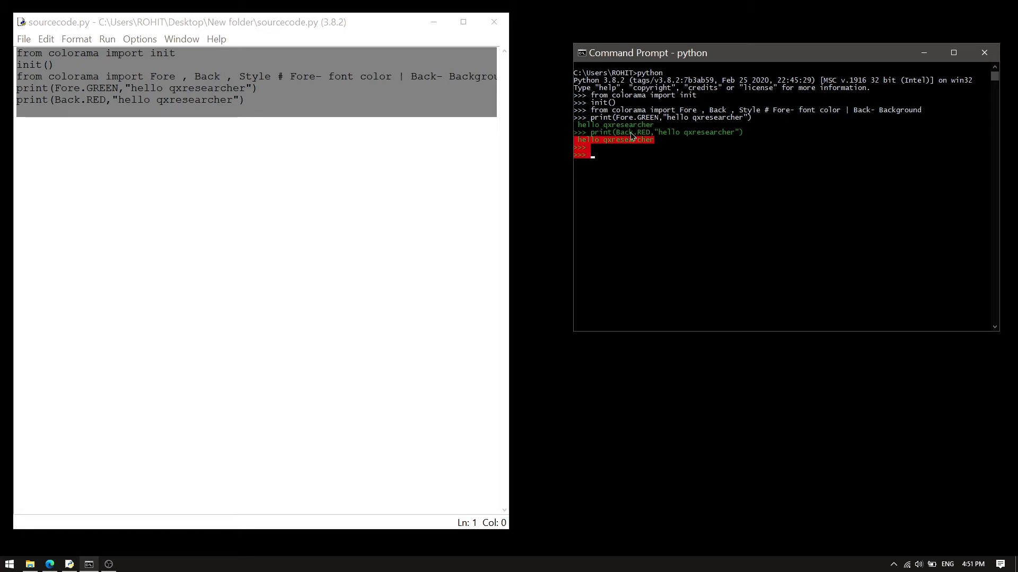